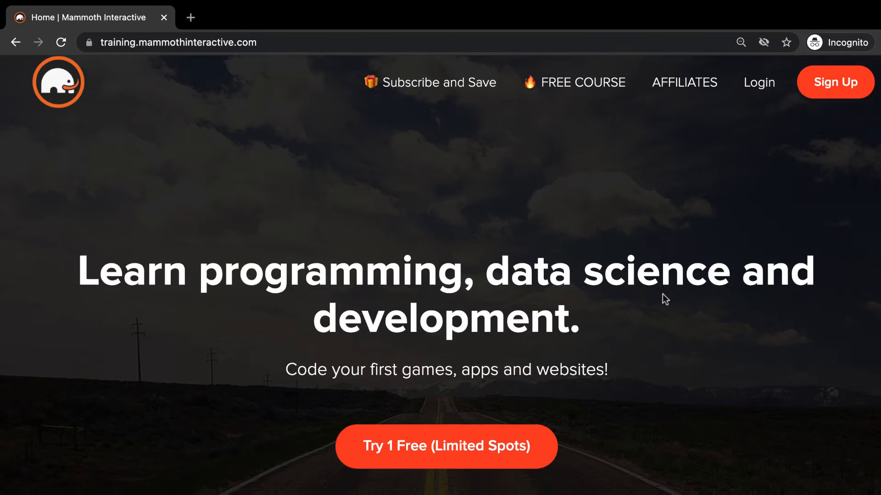
Scroll down the MongoDB Shell download page to the Available Downloads section
scroll(down, 3)
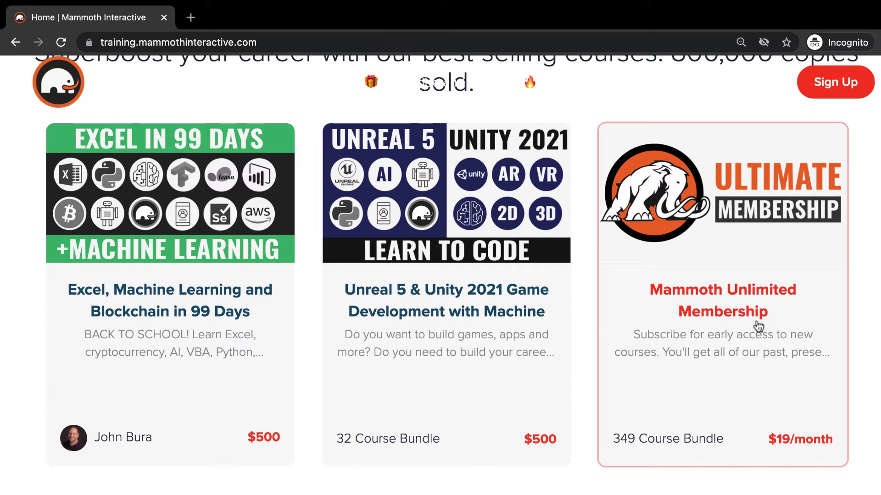
mouse_move(685, 447)
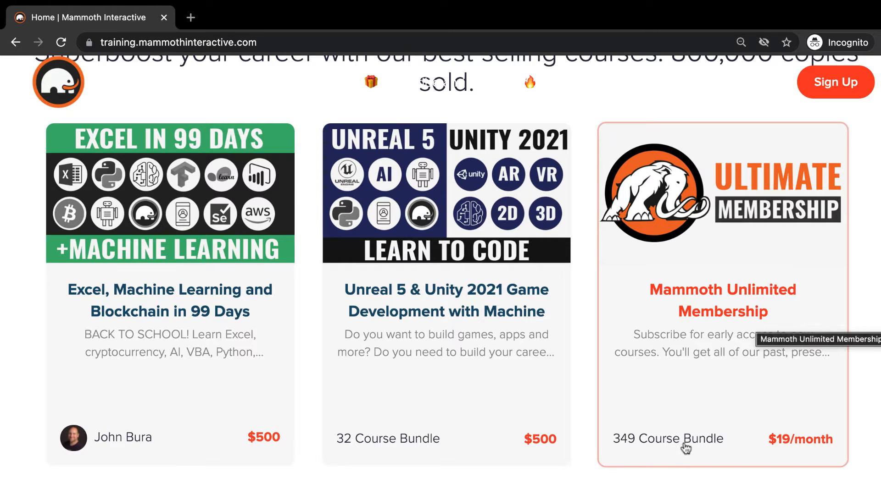
mouse_move(655, 465)
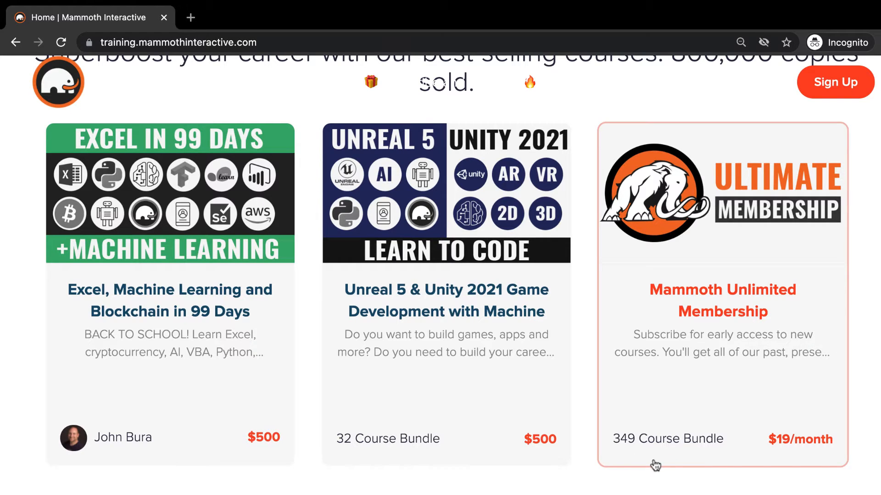
mouse_move(630, 456)
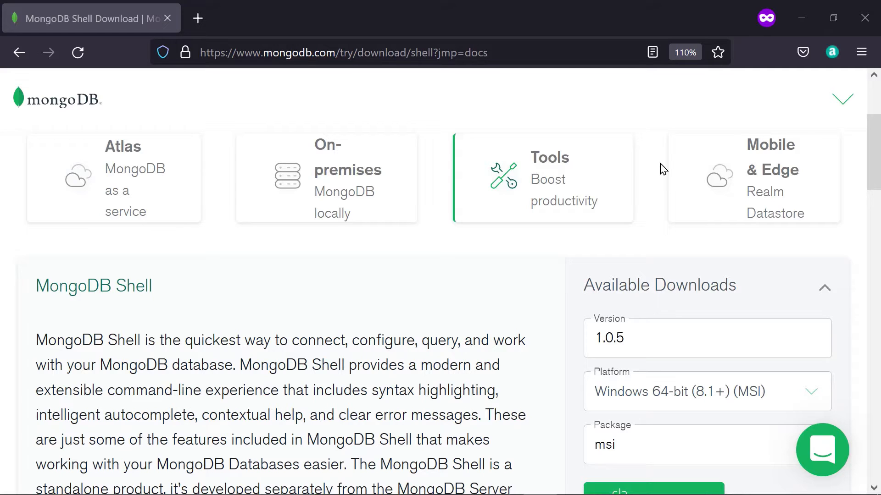
mouse_move(224, 83)
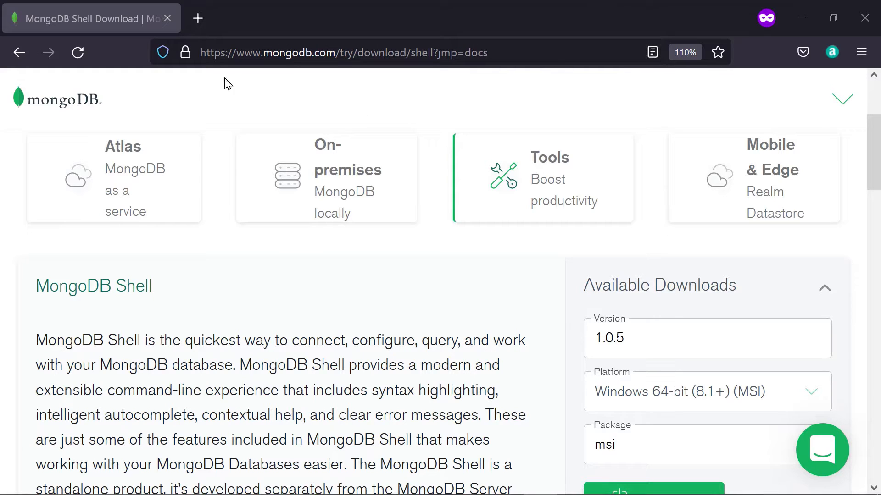
mouse_move(322, 98)
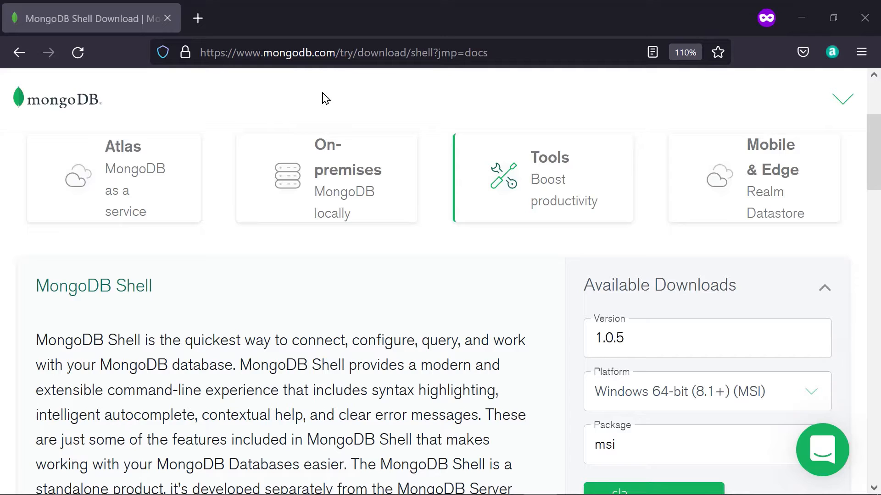
mouse_move(418, 74)
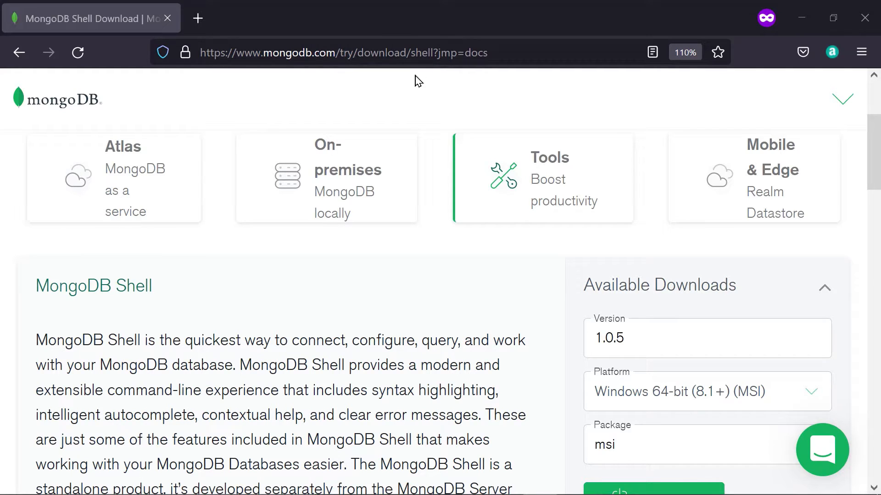
scroll(down, 3)
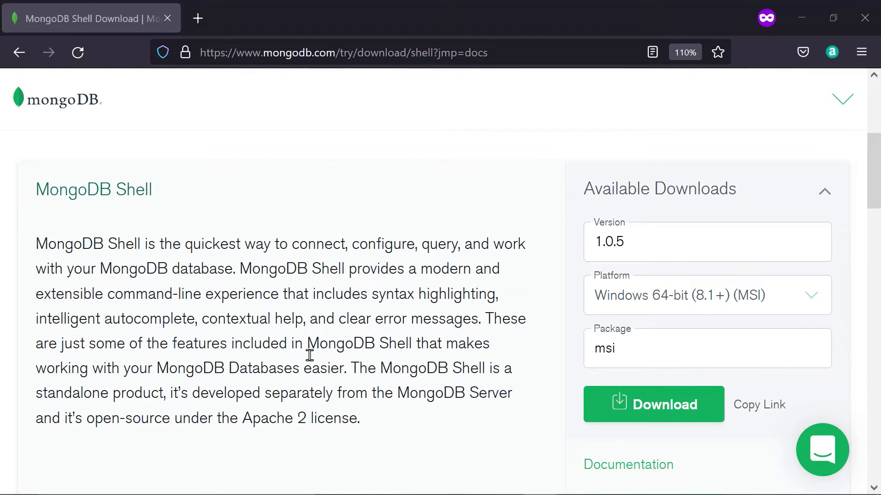
mouse_move(141, 267)
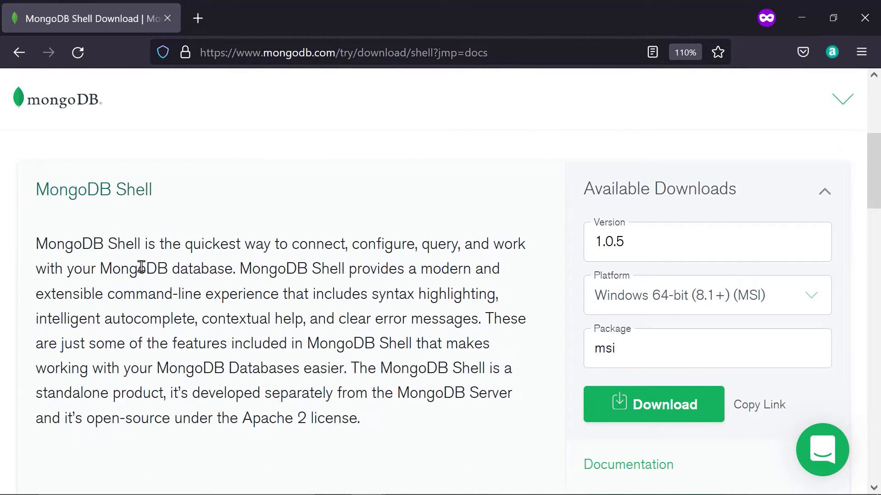
mouse_move(501, 339)
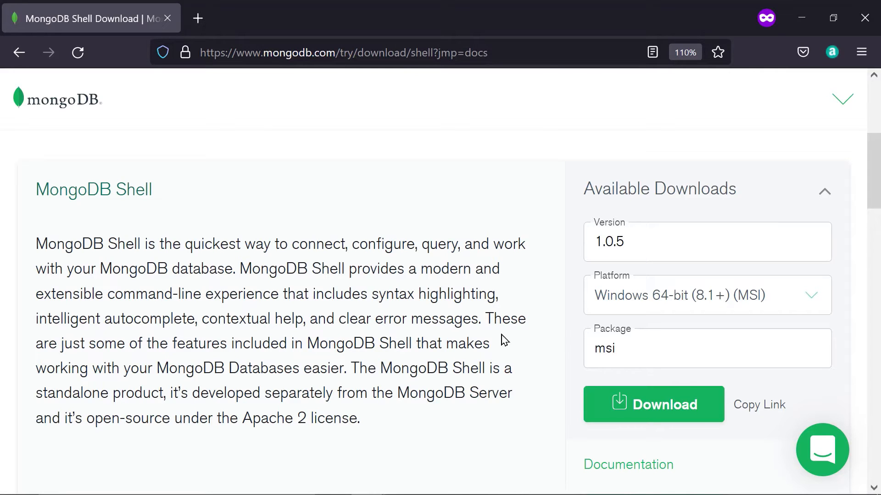
mouse_move(579, 327)
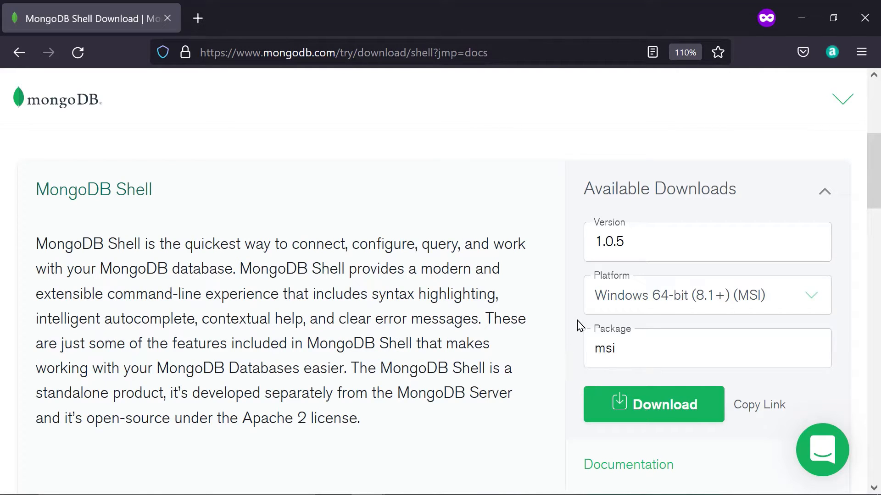
mouse_move(346, 224)
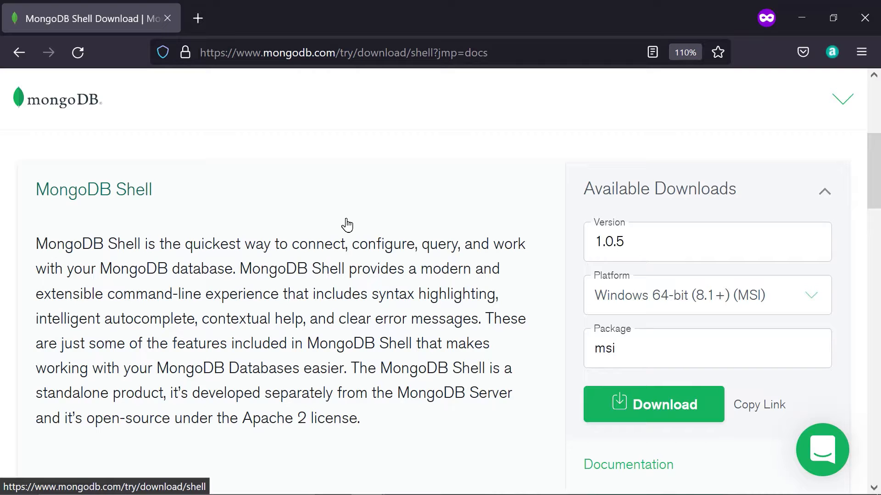
mouse_move(331, 403)
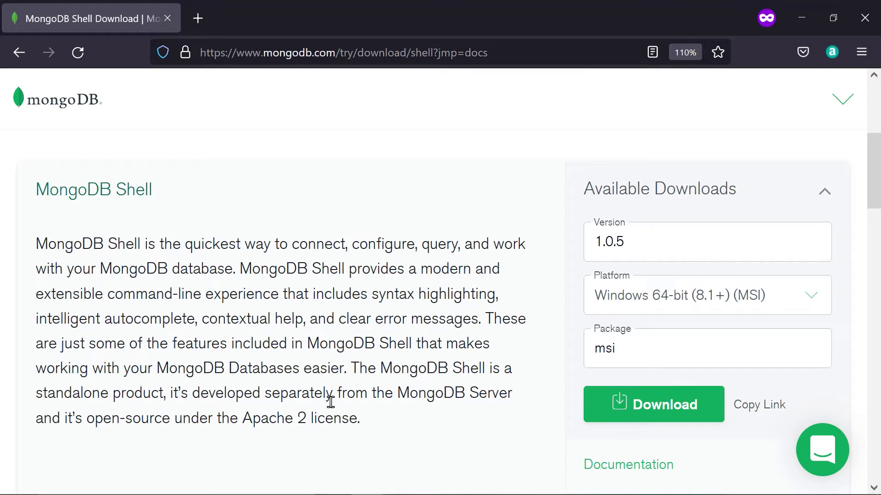
mouse_move(762, 287)
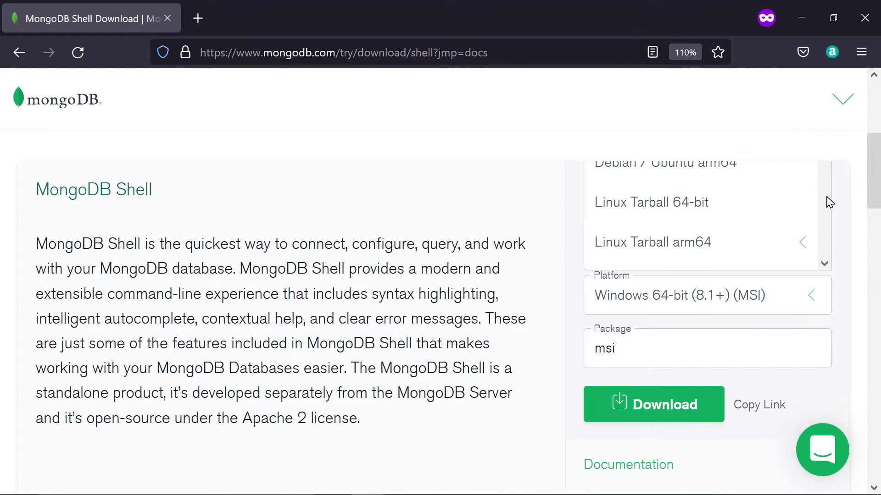
Choose Windows 64-bit (8.1+) as the platform so the package becomes zip
scroll(up, 3)
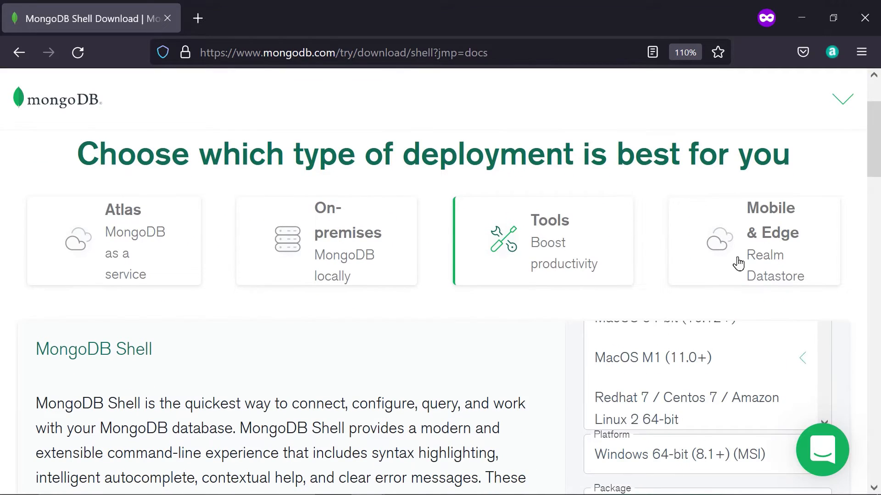
scroll(down, 3)
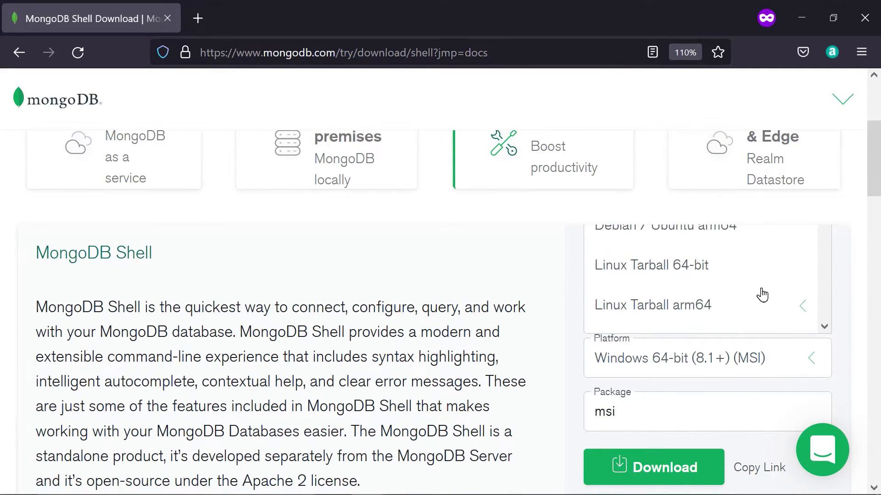
scroll(down, 3)
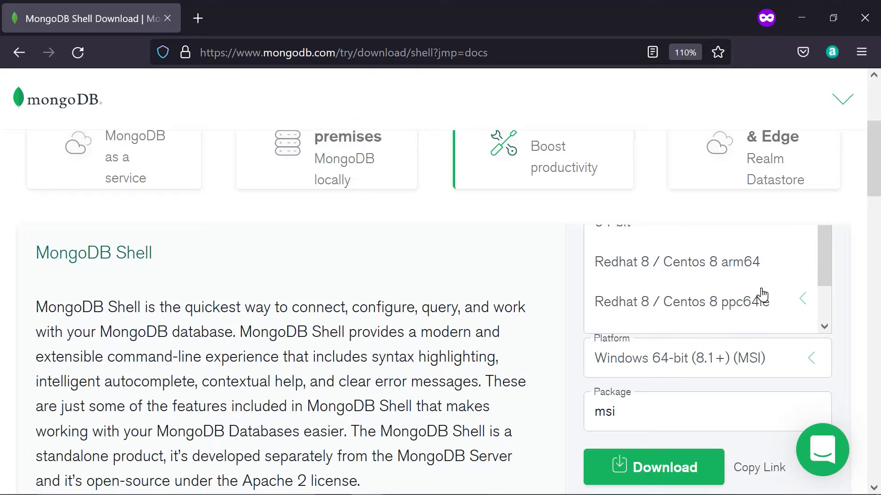
scroll(down, 3)
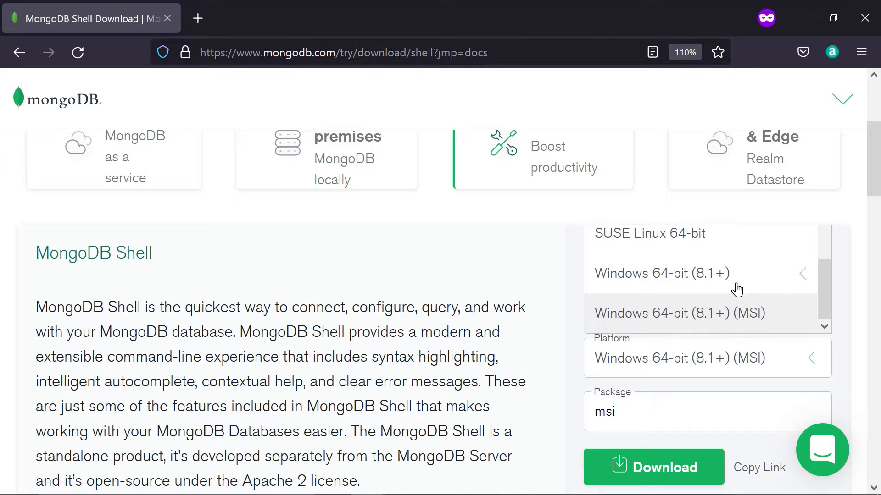
click(660, 273)
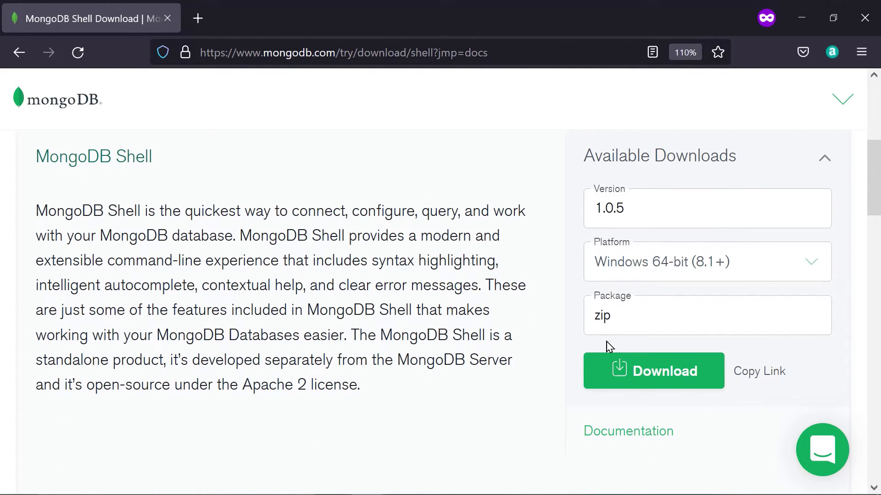
mouse_move(592, 348)
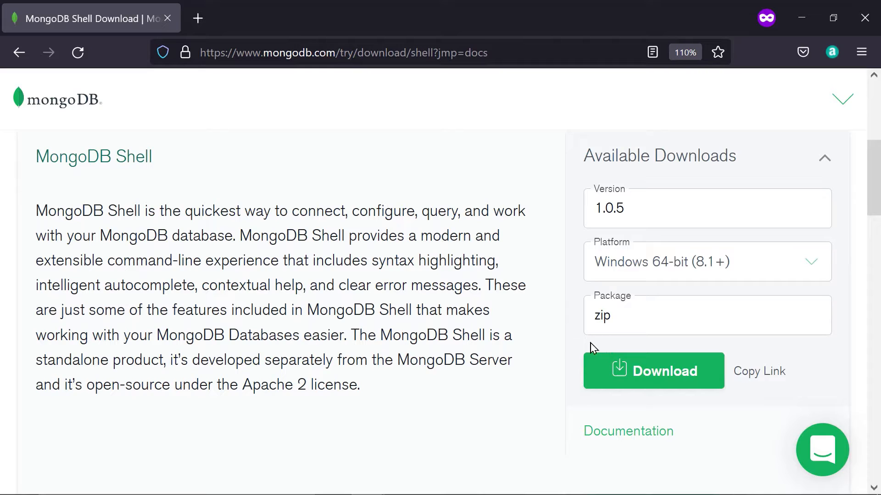
mouse_move(589, 331)
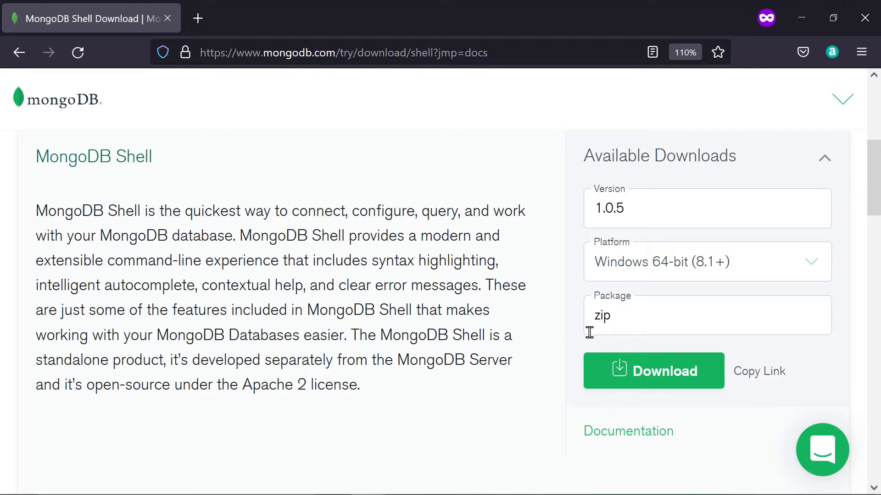
mouse_move(660, 297)
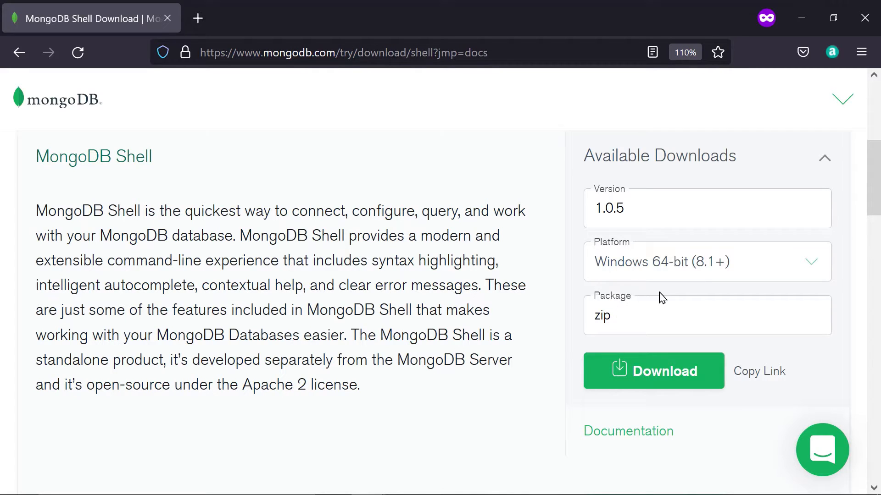
mouse_move(774, 279)
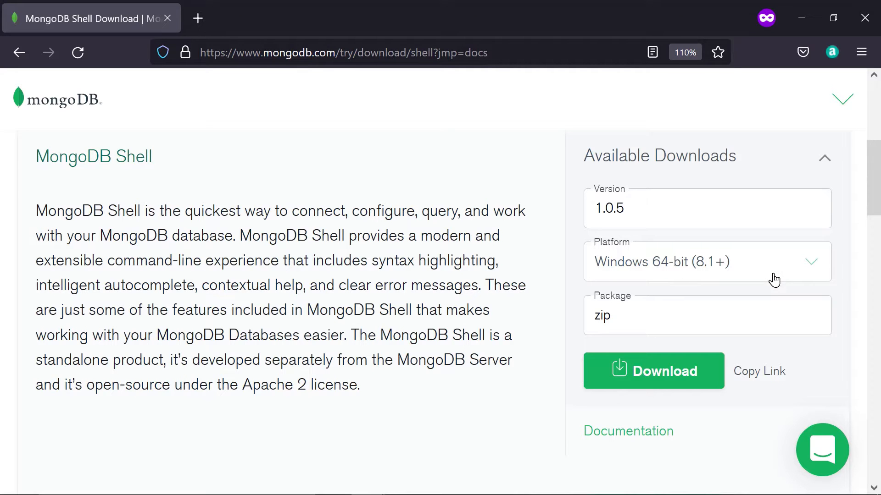
Download mongosh-1.0.5-win32-x64.zip and have it open with Windows Explorer
click(653, 371)
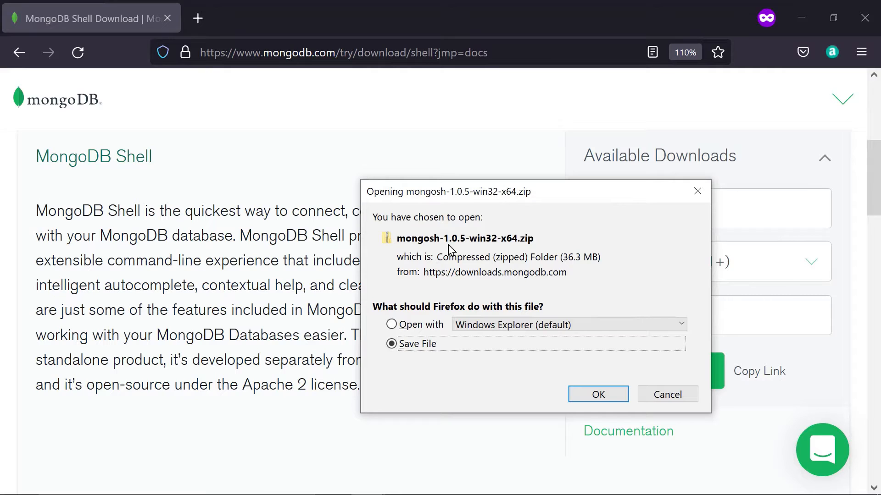
mouse_move(422, 258)
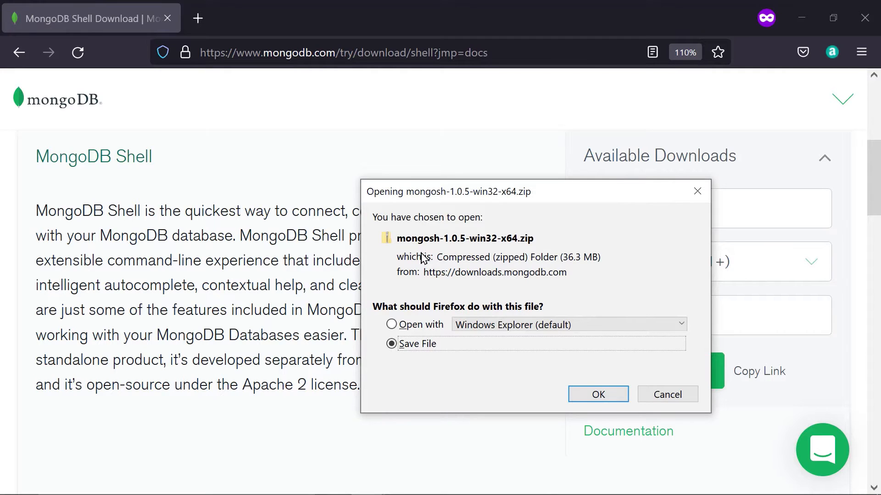
mouse_move(461, 320)
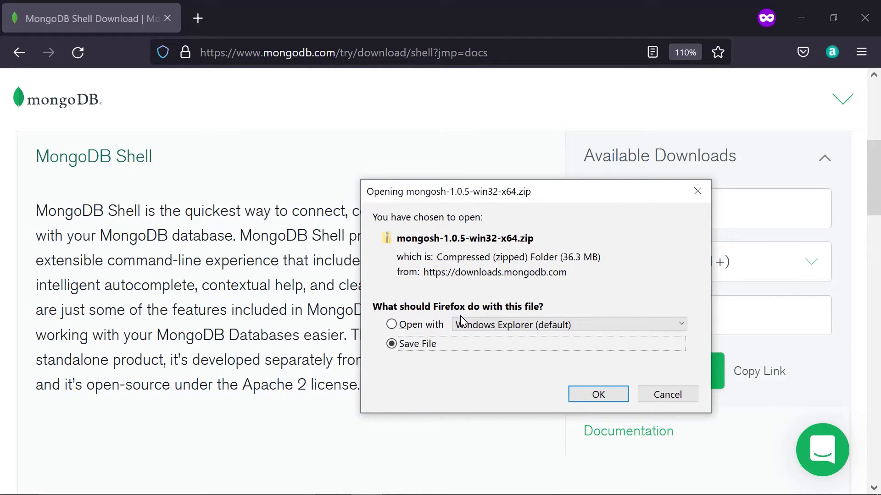
click(597, 393)
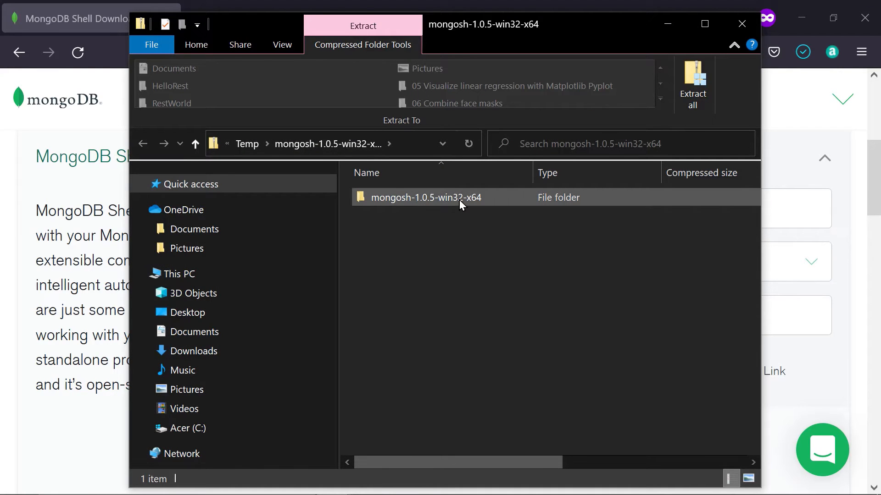
Browse into the archive's bin folder and extract all files to the Documents folder
click(424, 197)
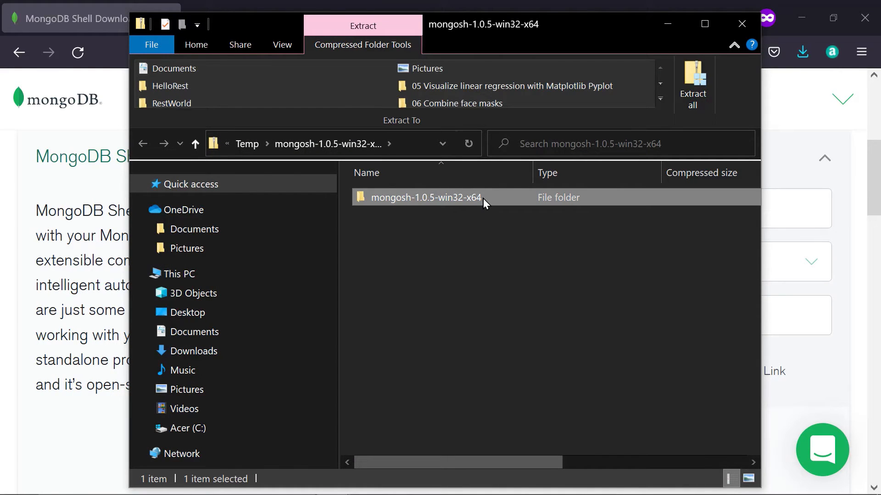
double_click(425, 197)
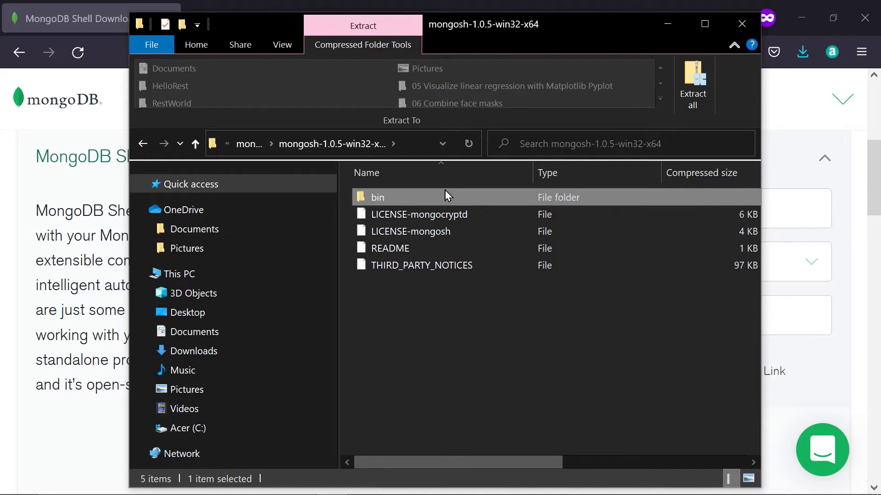
double_click(377, 196)
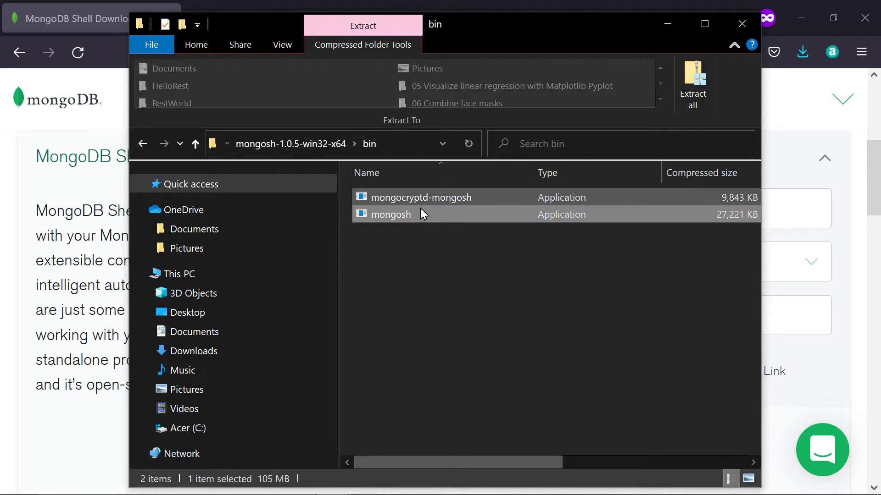
mouse_move(404, 219)
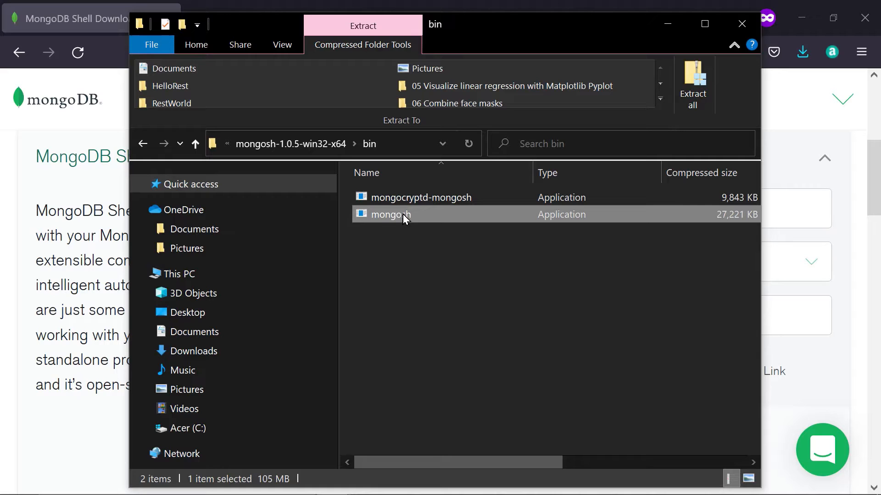
mouse_move(705, 107)
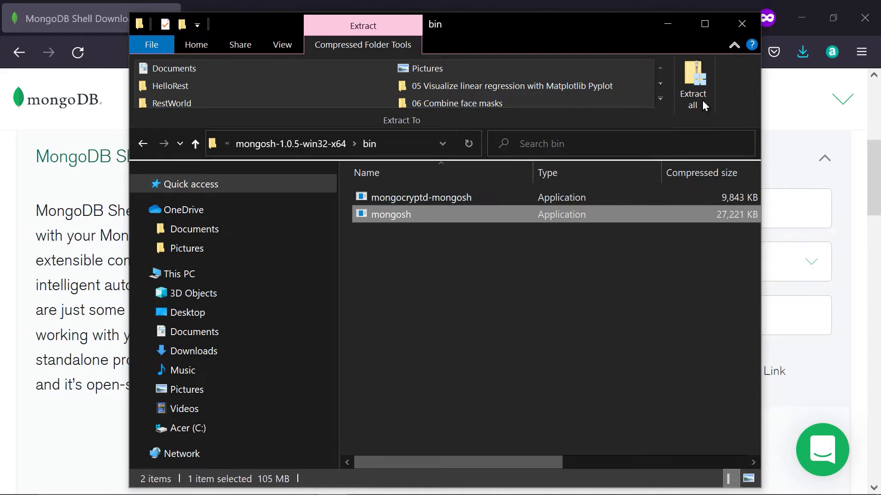
click(692, 84)
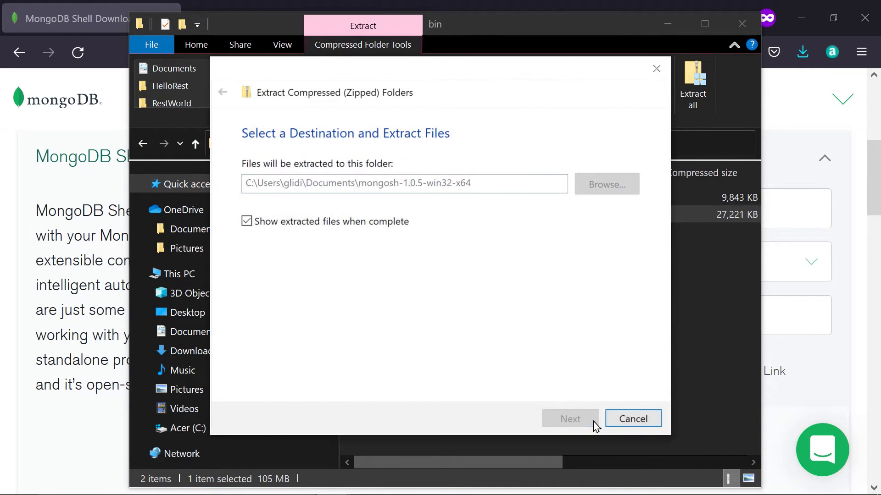
click(569, 419)
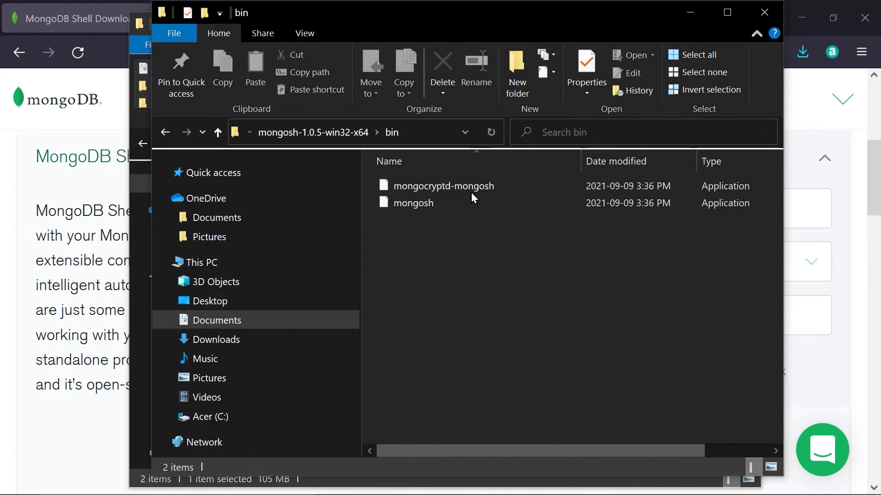
click(413, 203)
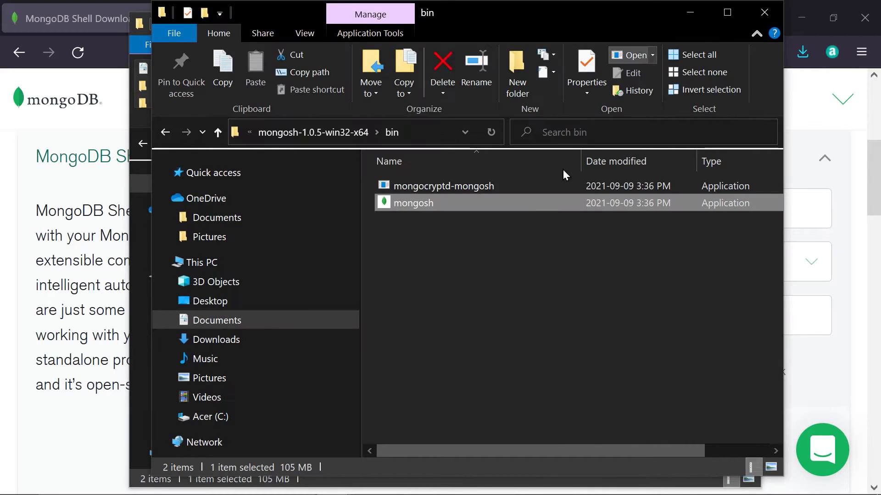
mouse_move(422, 204)
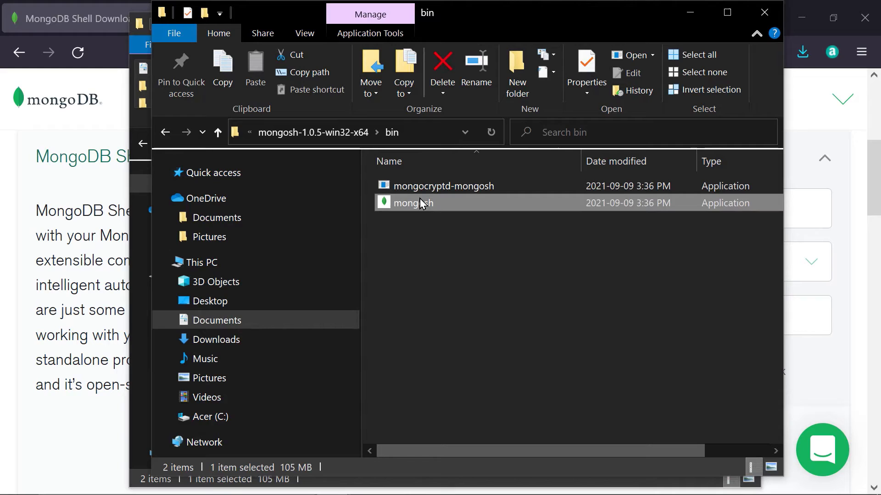
mouse_move(415, 229)
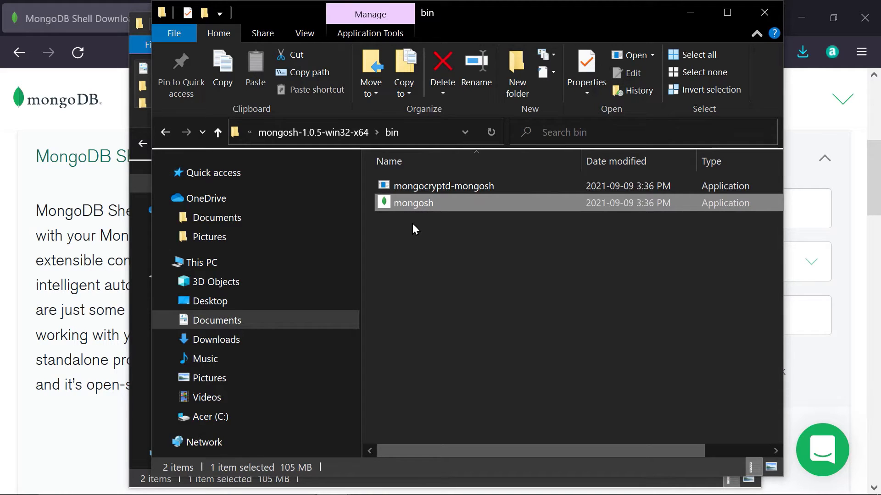
mouse_move(425, 219)
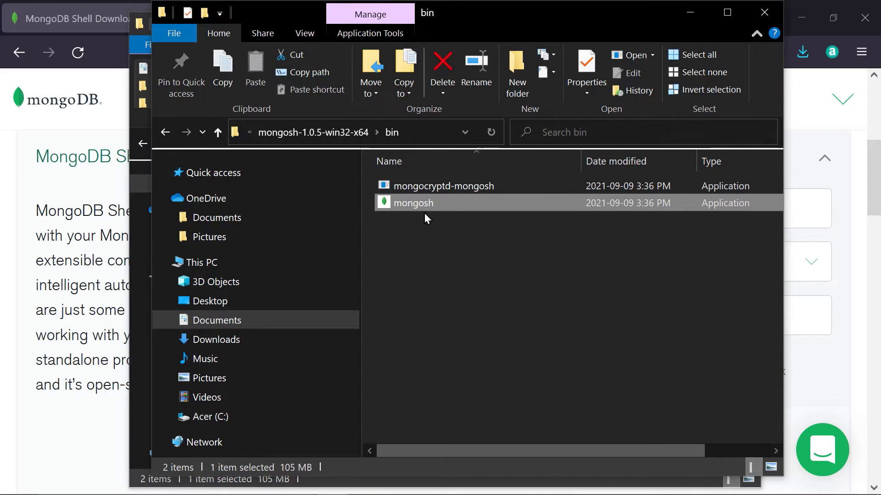
right_click(414, 203)
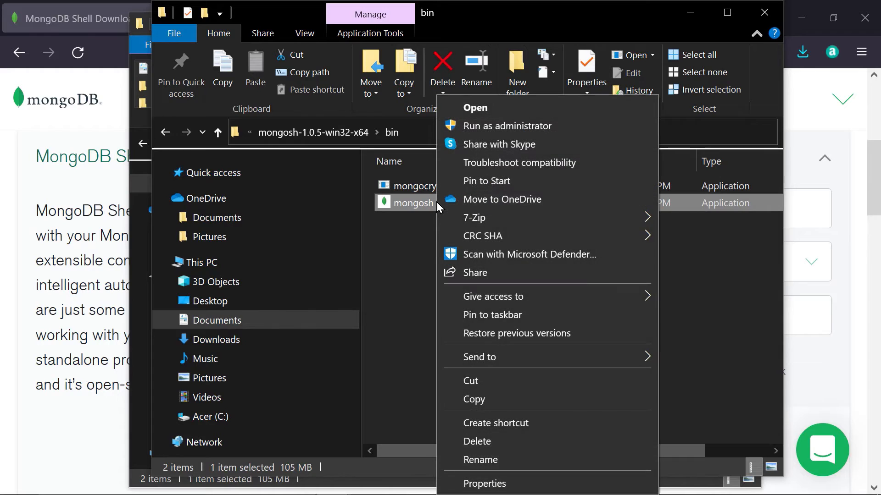
click(480, 459)
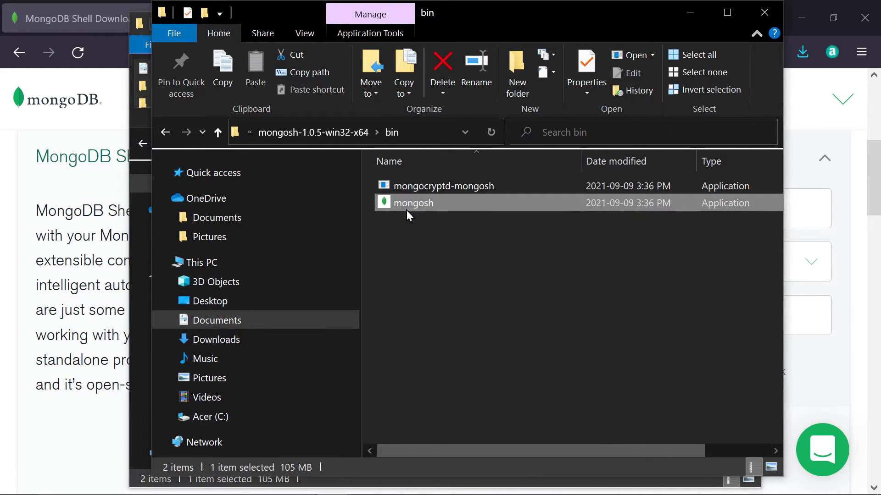
mouse_move(402, 219)
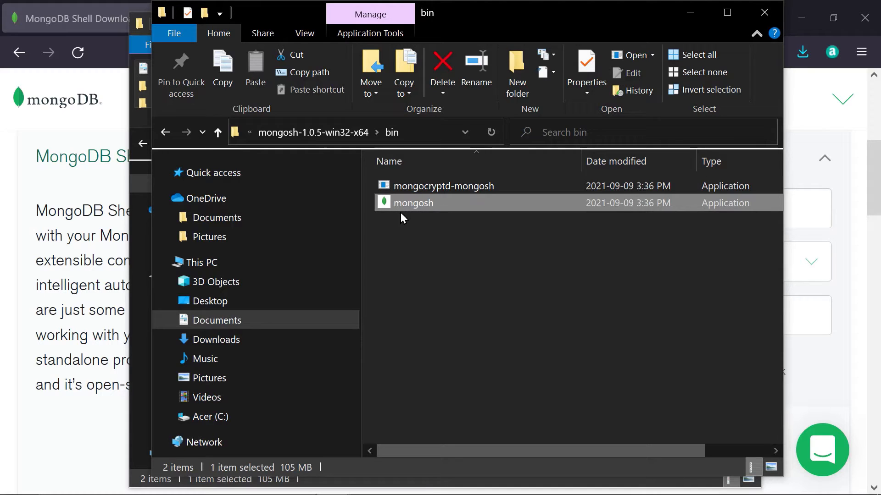
mouse_move(300, 72)
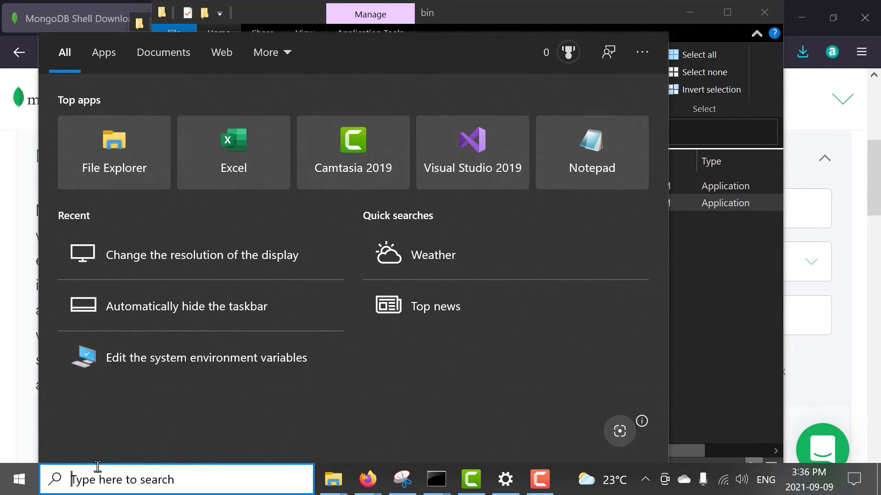
mouse_move(143, 376)
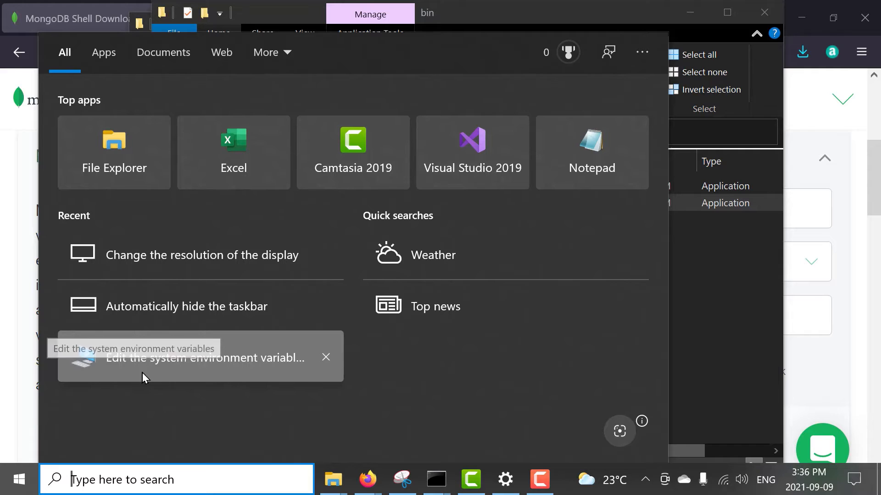
mouse_move(206, 440)
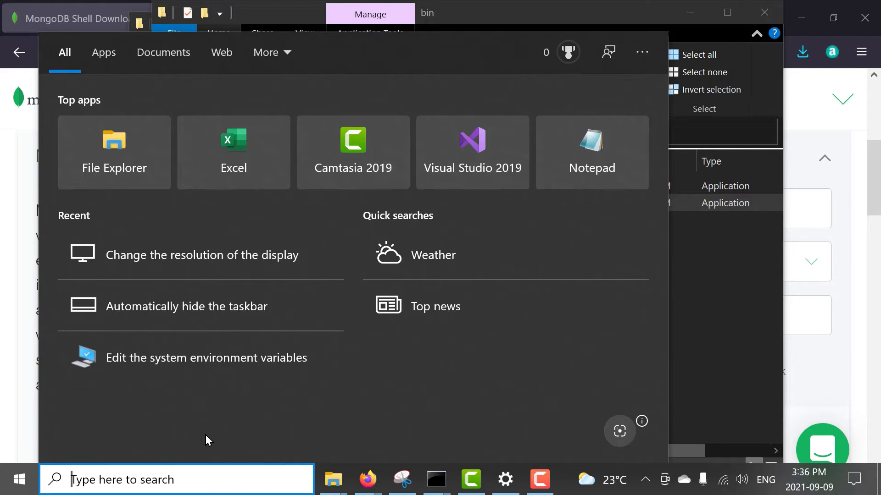
Search Start for 'edit environ' to find the system environment variables settings
text(edit environ)
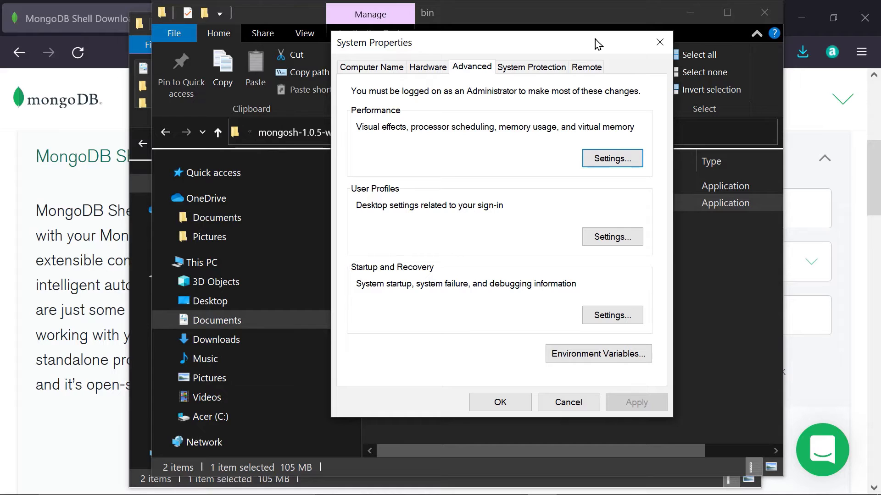
mouse_move(577, 360)
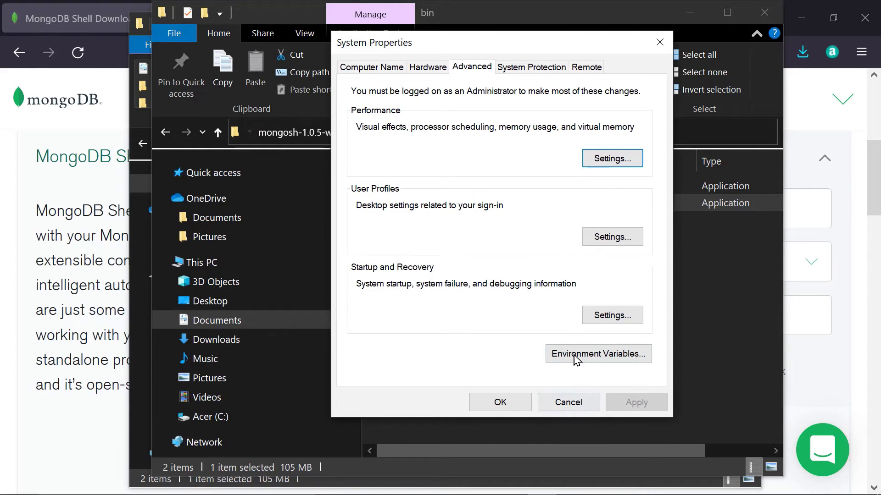
Show Environment Variables and edit the user Path variable
click(597, 354)
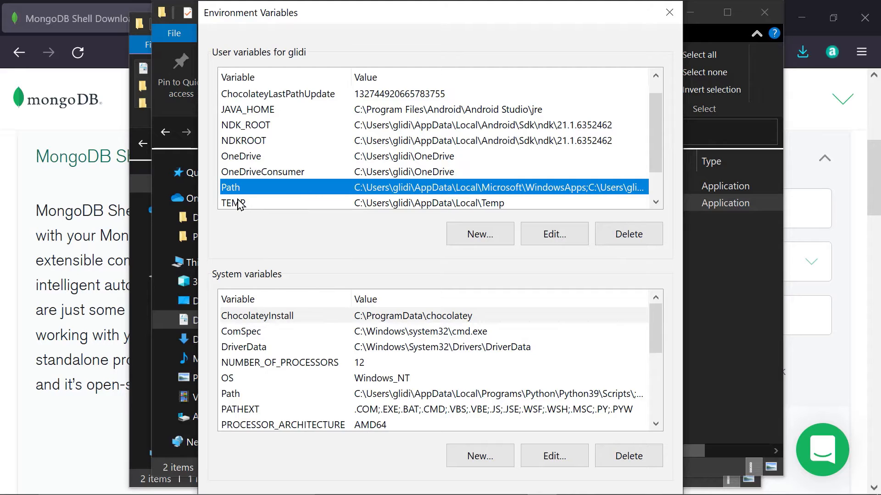
mouse_move(292, 67)
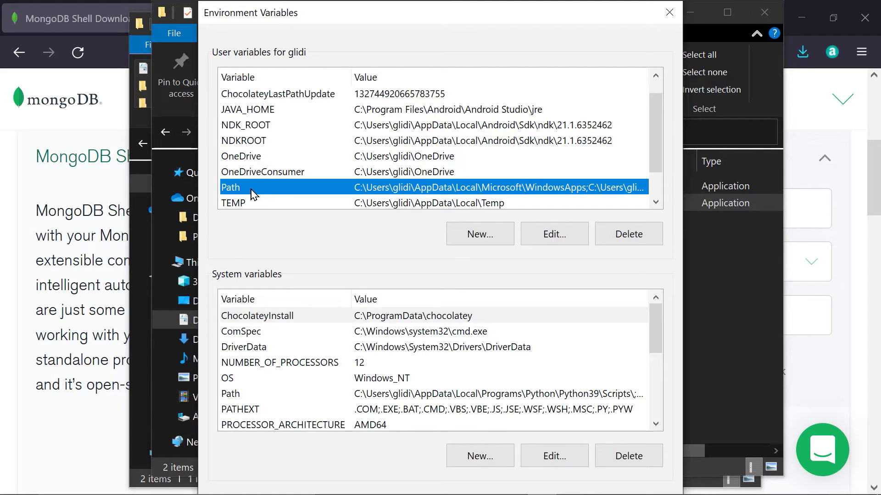
mouse_move(232, 203)
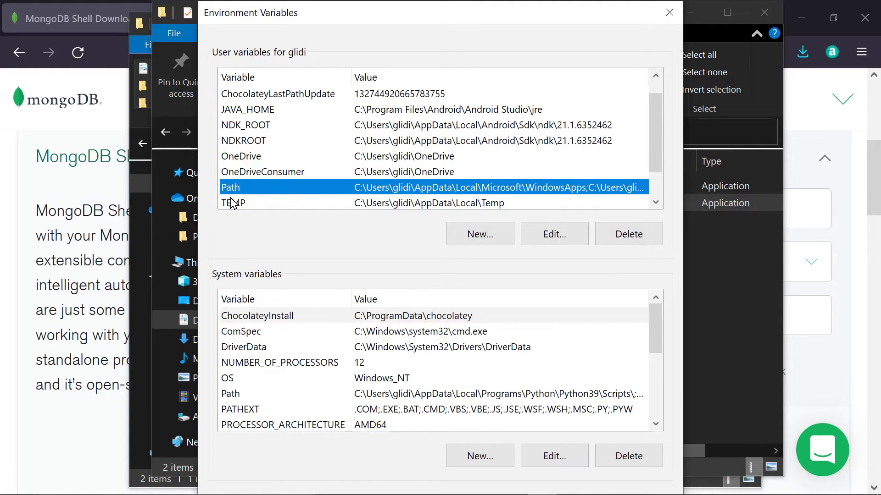
click(553, 233)
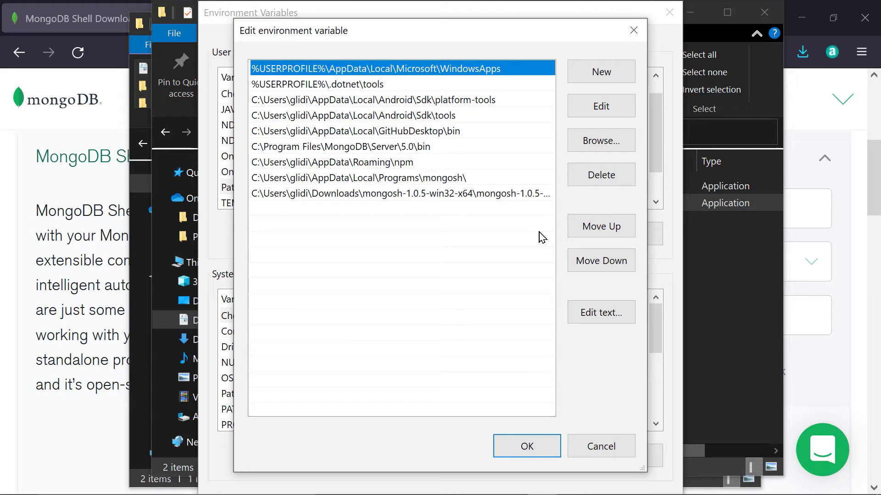
Confirm the Path with the mongosh.exe entry and close Environment Variables and System Properties
click(401, 193)
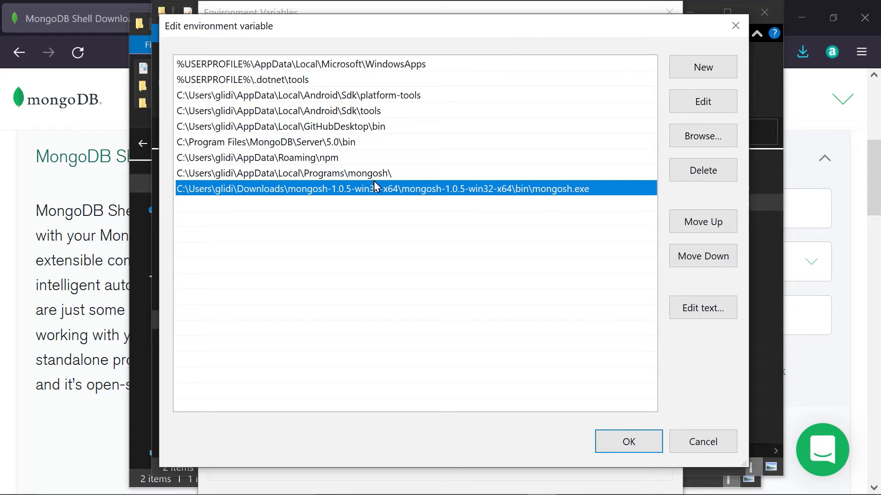
mouse_move(374, 203)
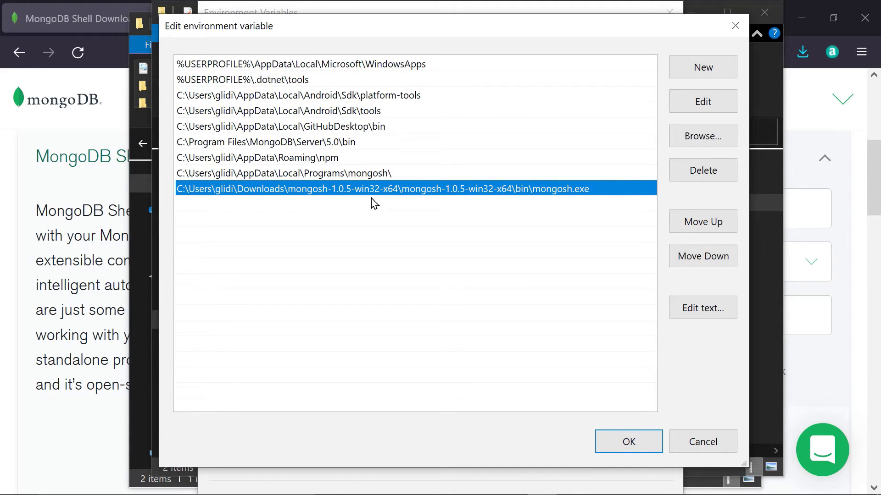
mouse_move(575, 204)
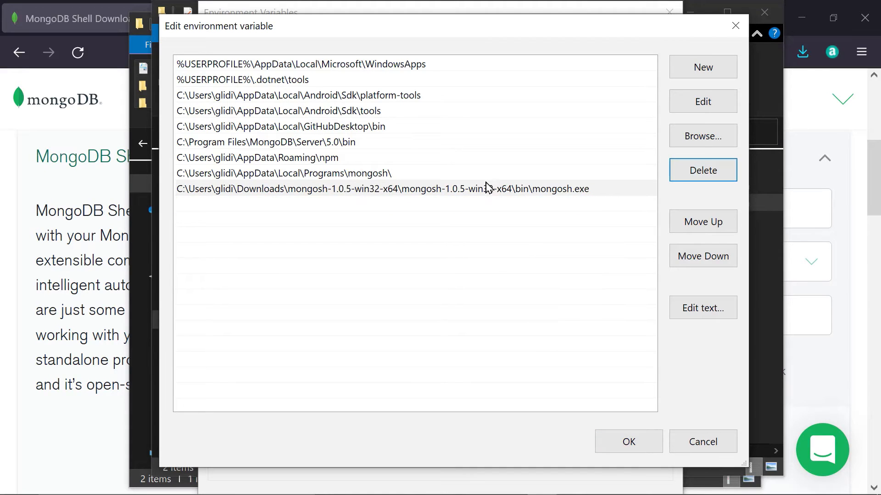
click(382, 188)
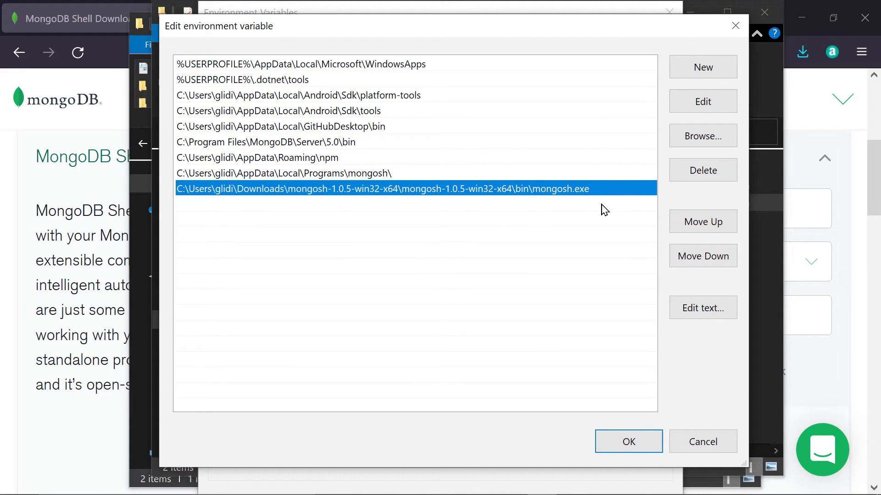
mouse_move(553, 198)
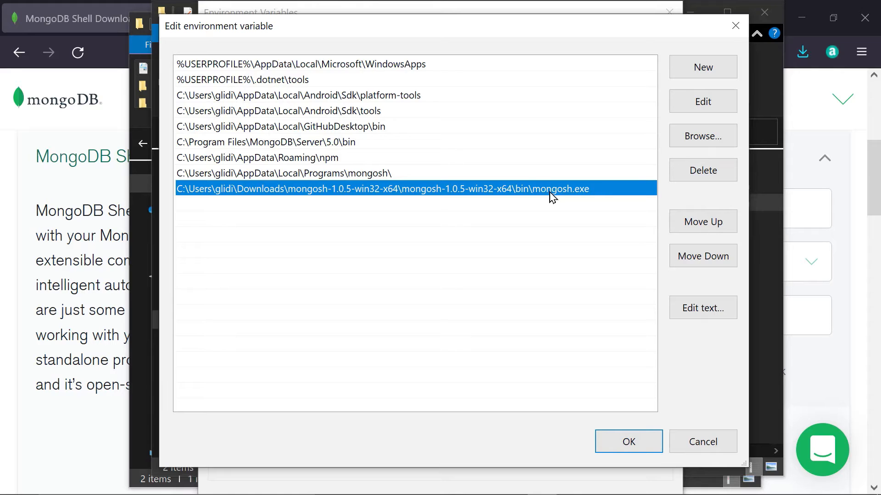
mouse_move(595, 189)
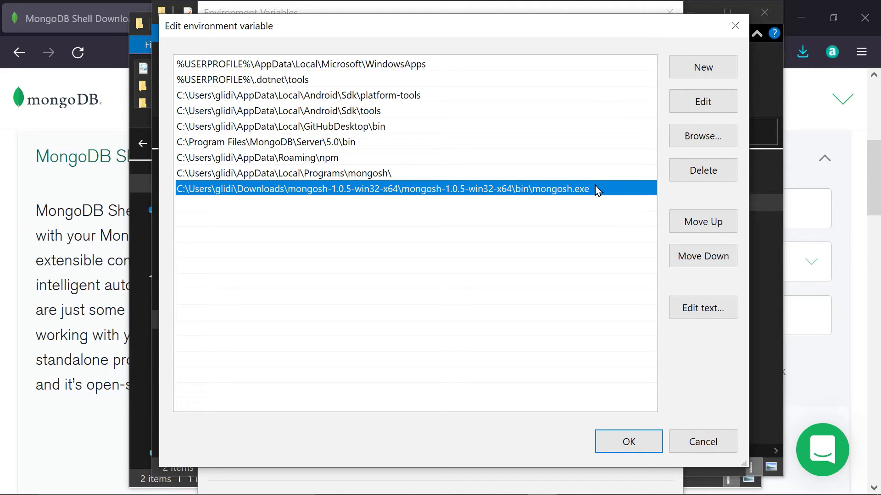
click(629, 441)
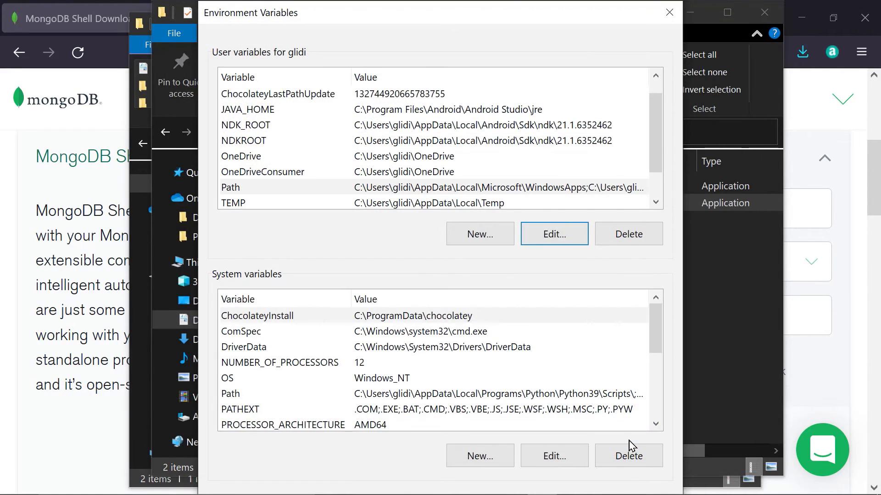
click(669, 12)
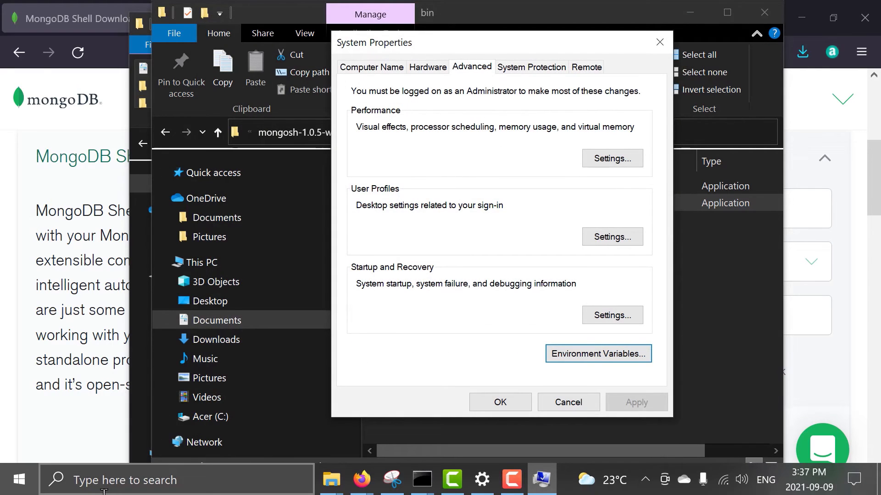
click(177, 479)
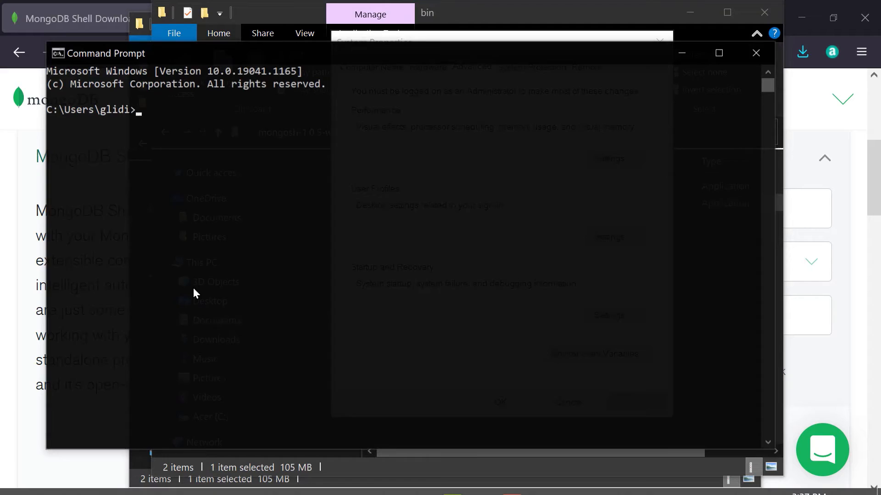
Run mongosh in Command Prompt to connect to the local MongoDB server
click(718, 54)
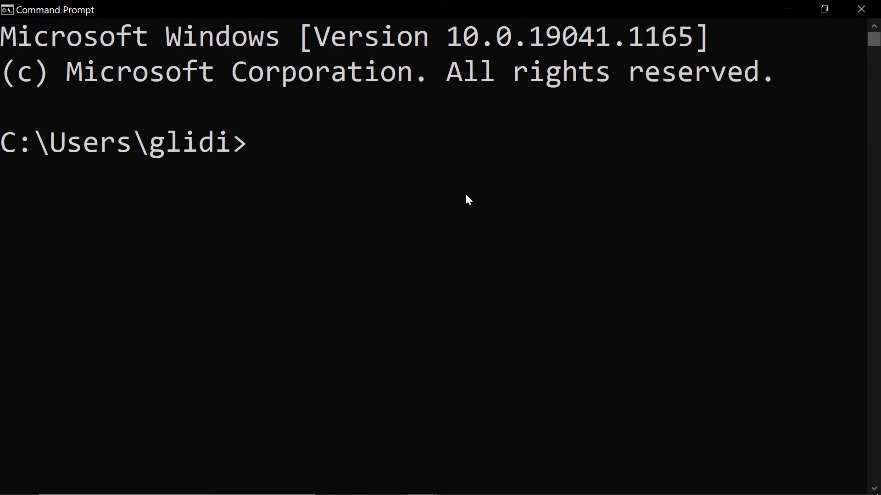
text(momn)
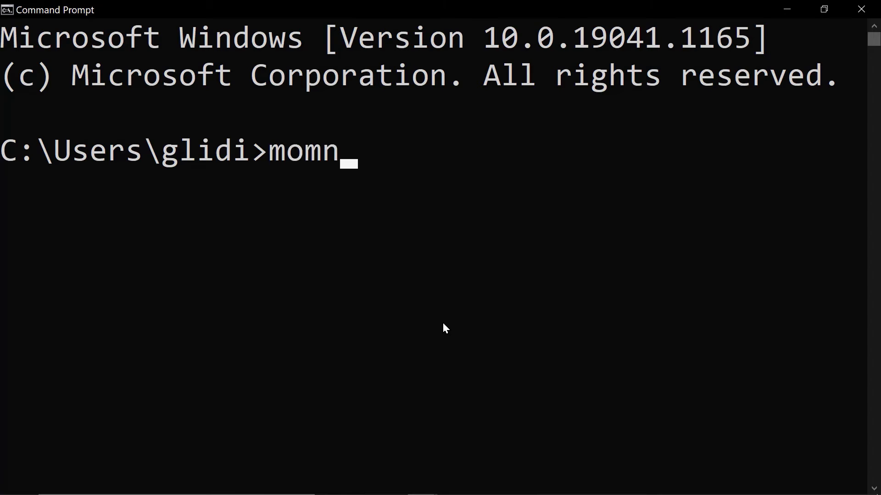
text(gosh)
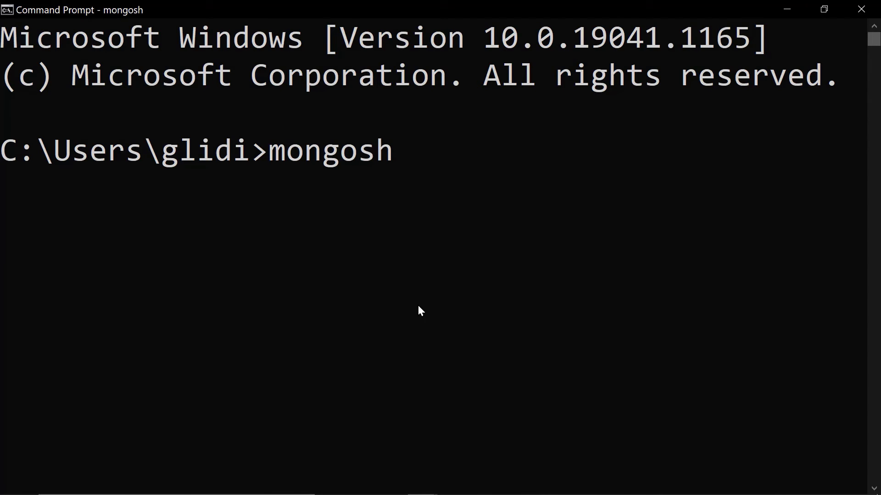
key(Return)
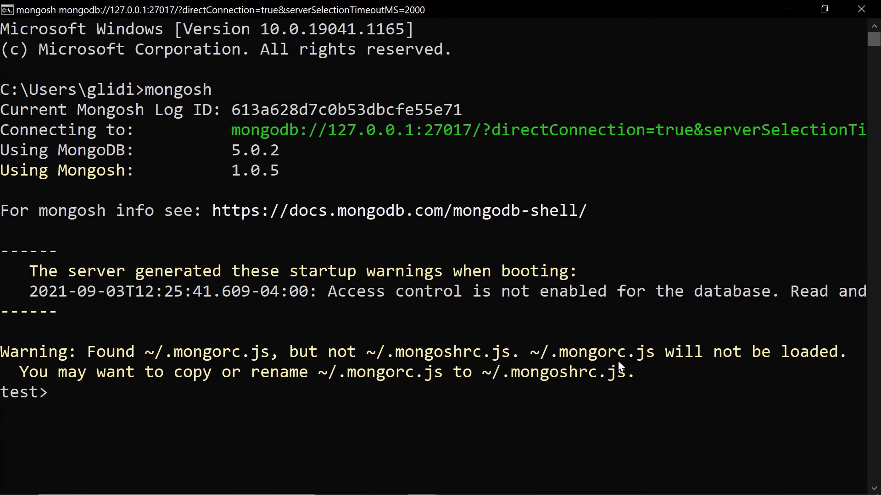
mouse_move(192, 254)
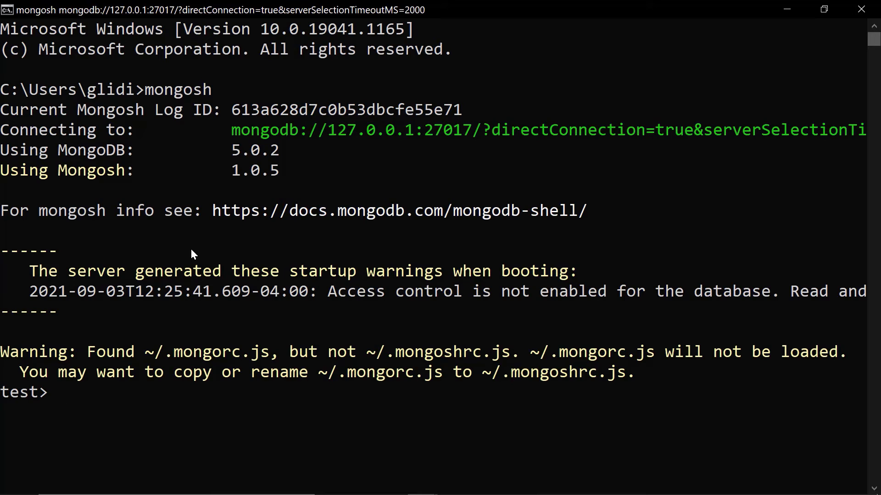
mouse_move(238, 257)
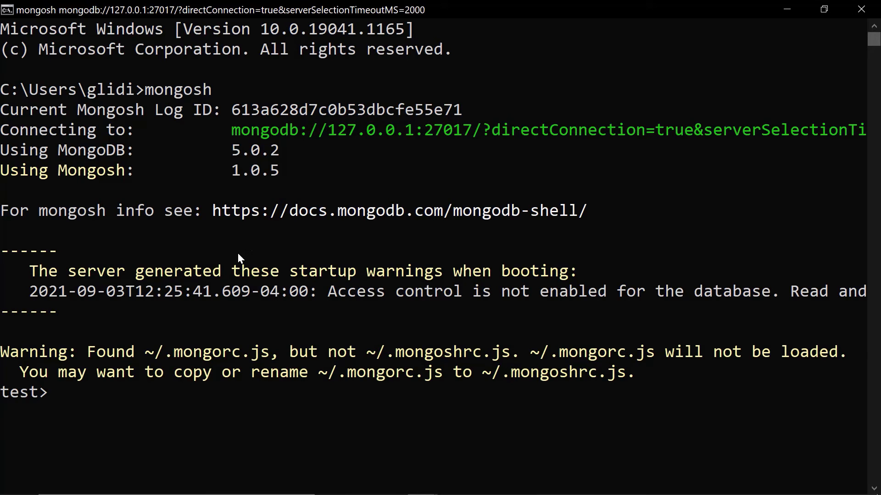
mouse_move(247, 228)
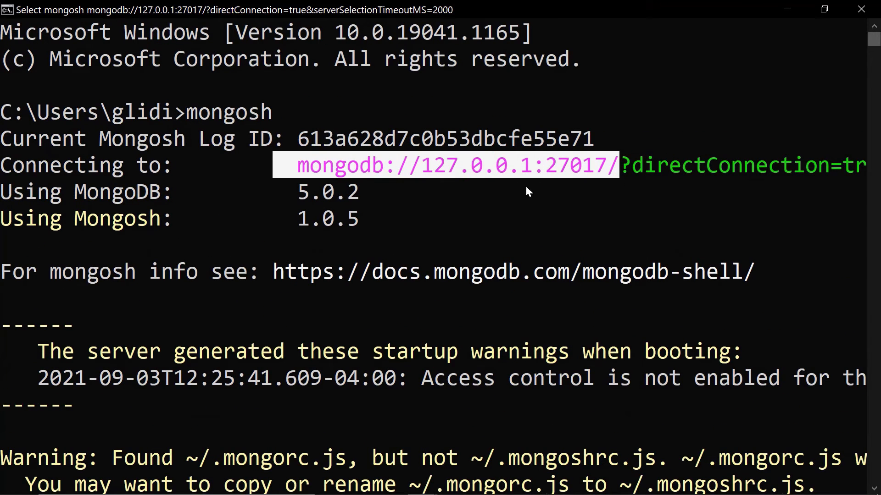
mouse_move(438, 188)
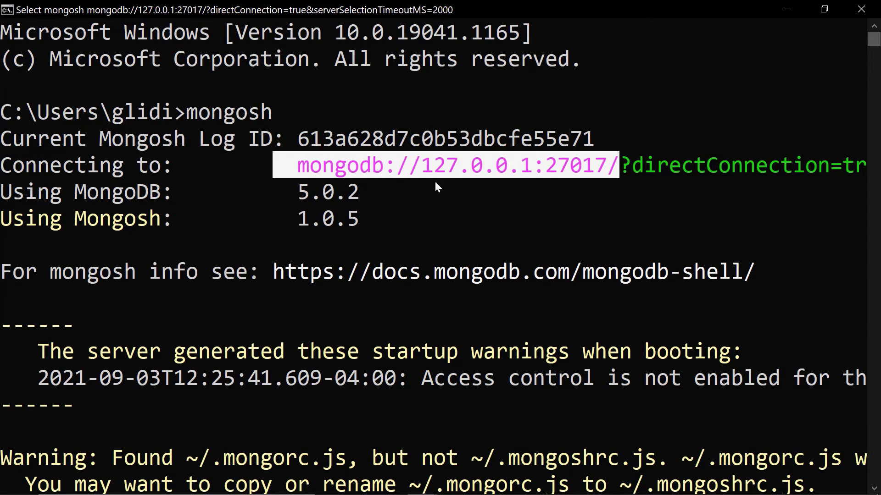
mouse_move(581, 174)
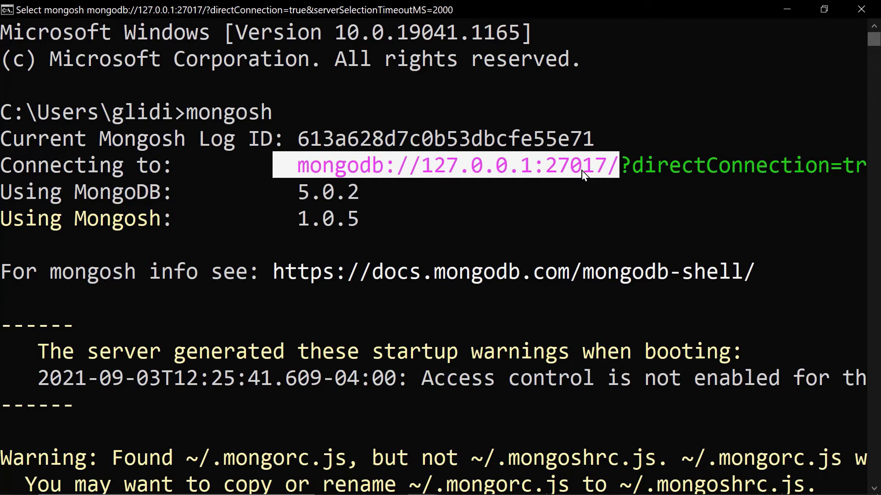
mouse_move(285, 218)
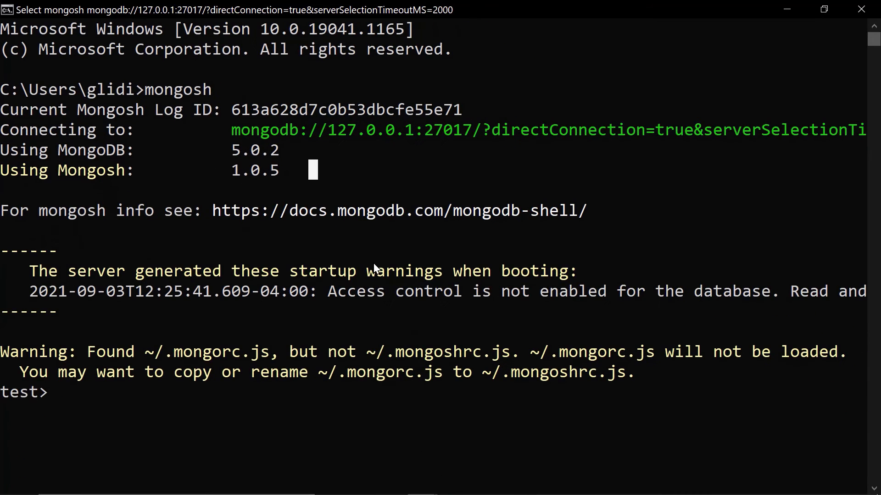
mouse_move(202, 219)
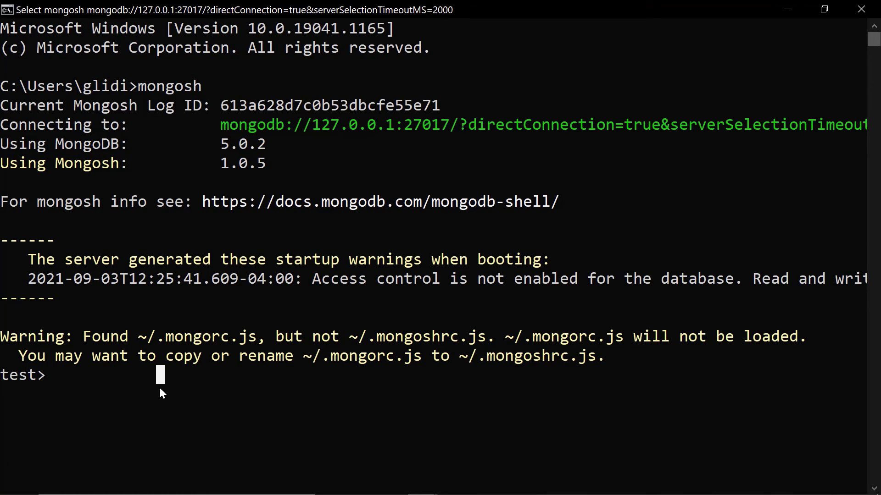
Enter the use newDatabase command at the test> prompt
text(use newDatabase)
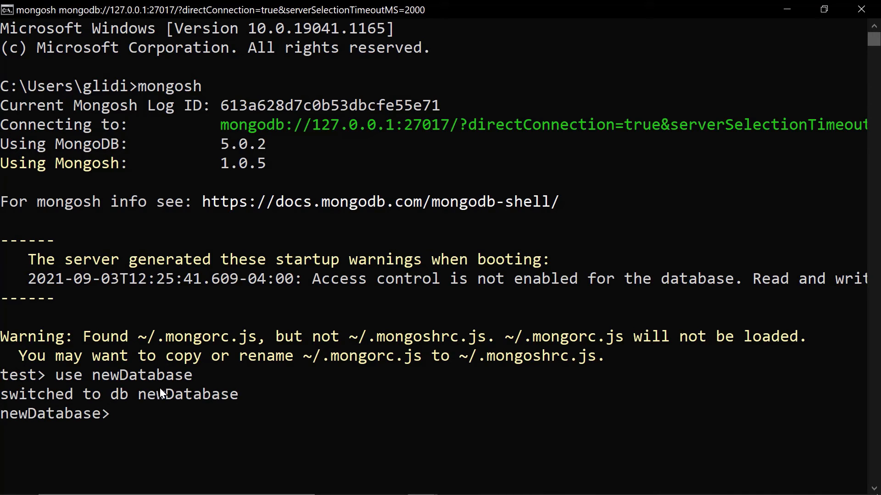
mouse_move(702, 400)
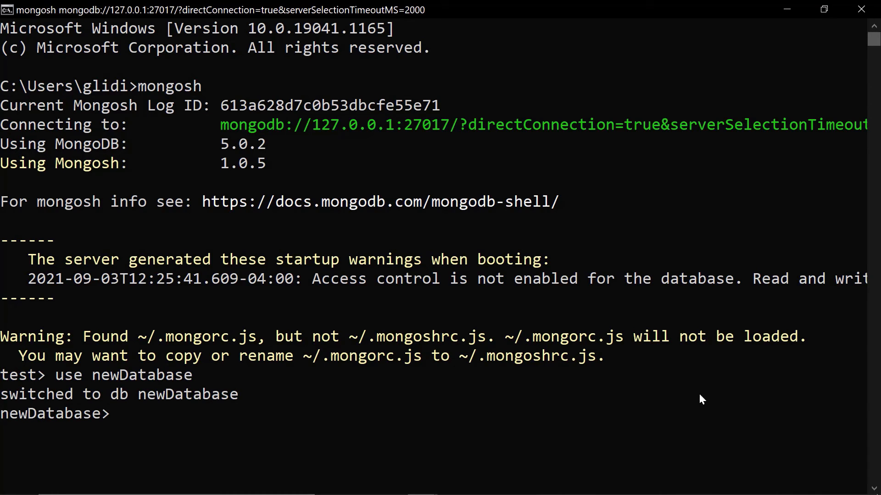
mouse_move(671, 410)
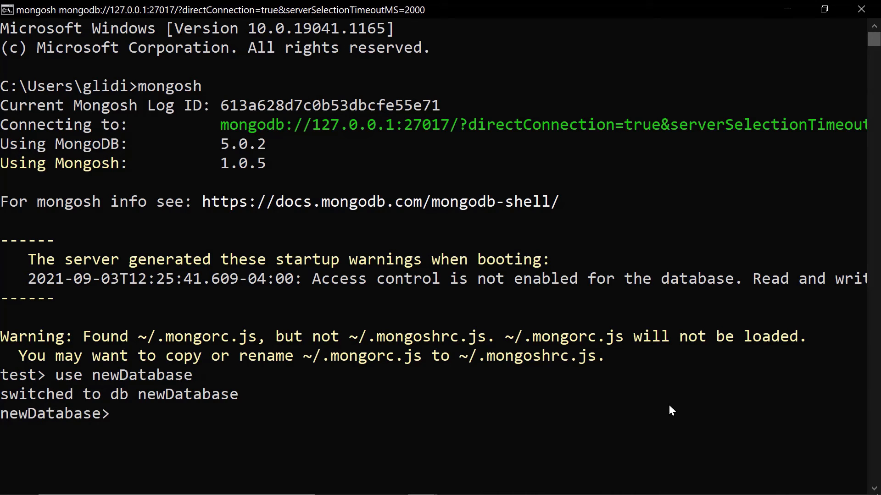
mouse_move(259, 321)
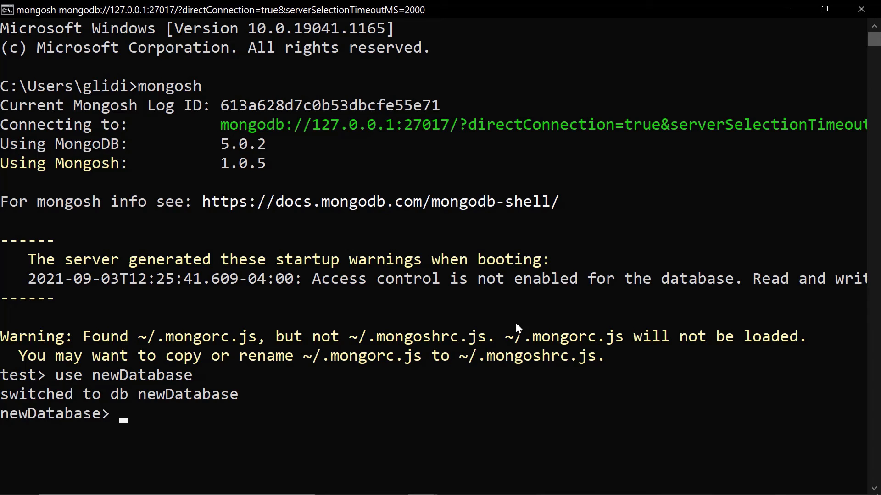
mouse_move(6, 400)
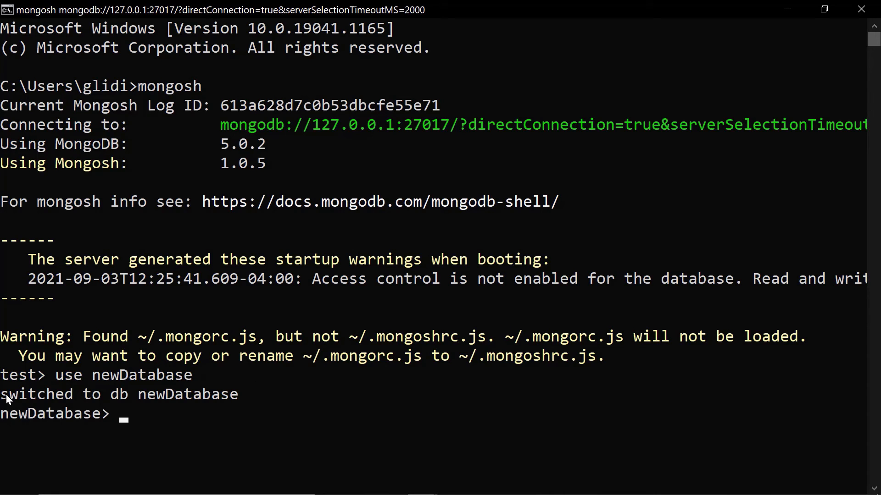
mouse_move(95, 426)
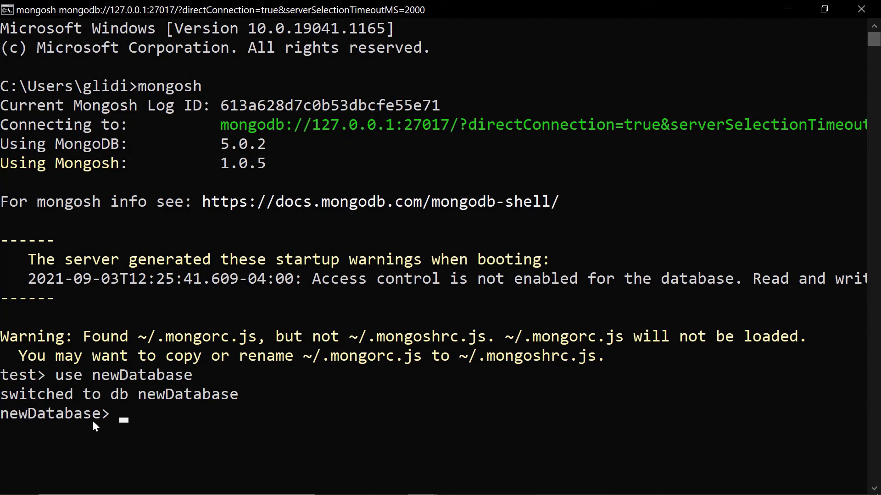